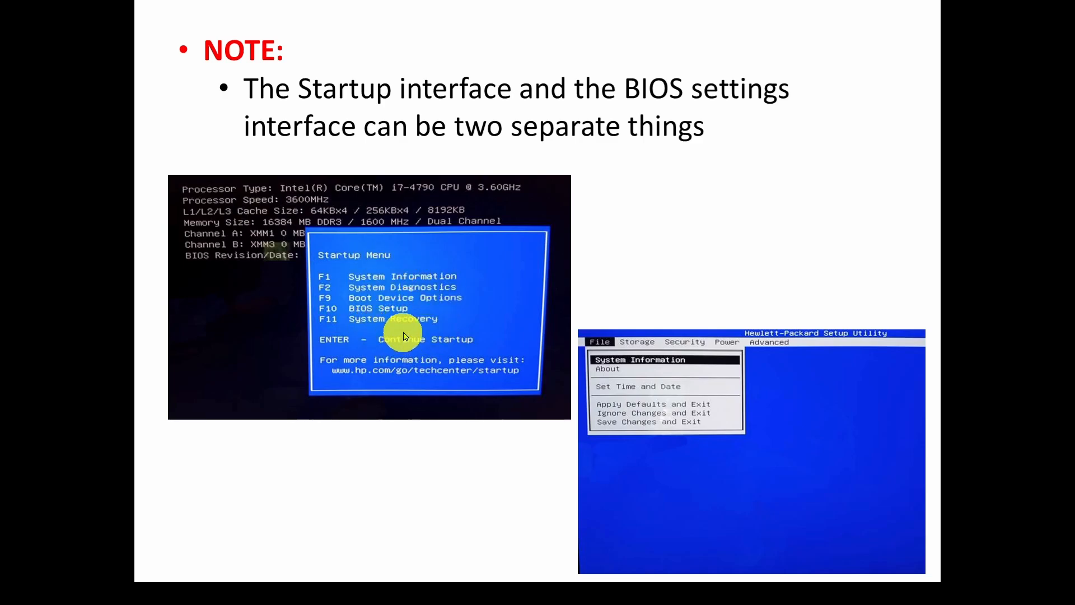
{"action": "mouse_move", "coordinate": [695, 391]}
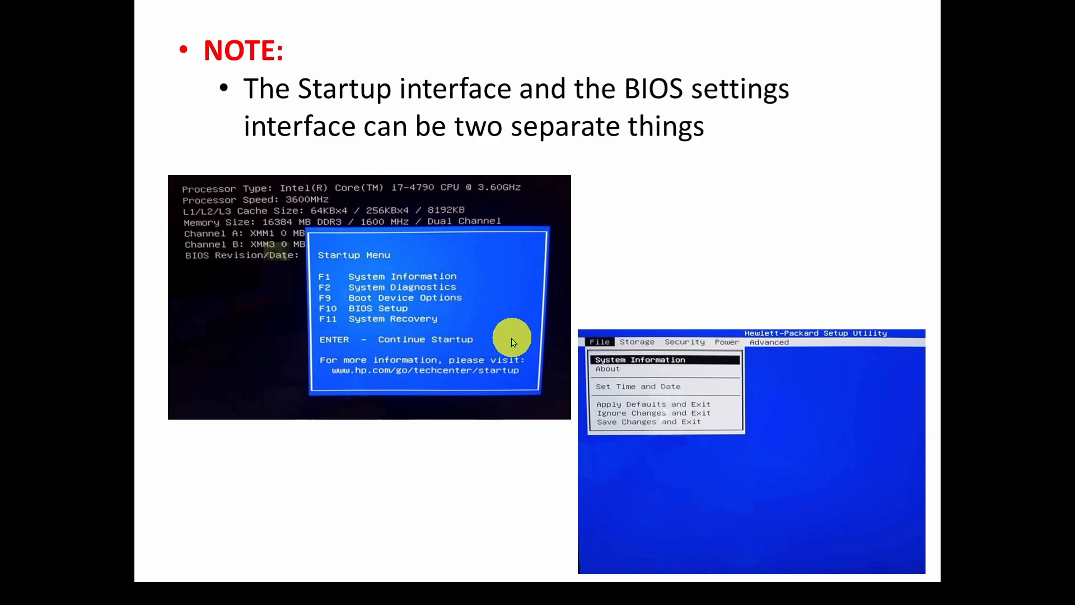
{"action": "mouse_move", "coordinate": [363, 309]}
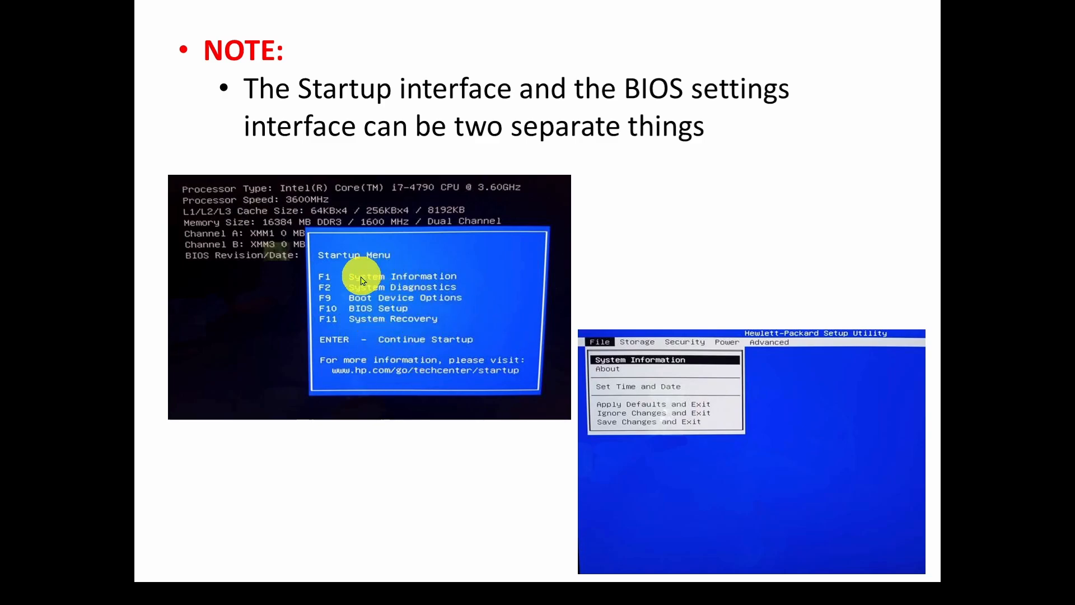
{"action": "mouse_move", "coordinate": [435, 291]}
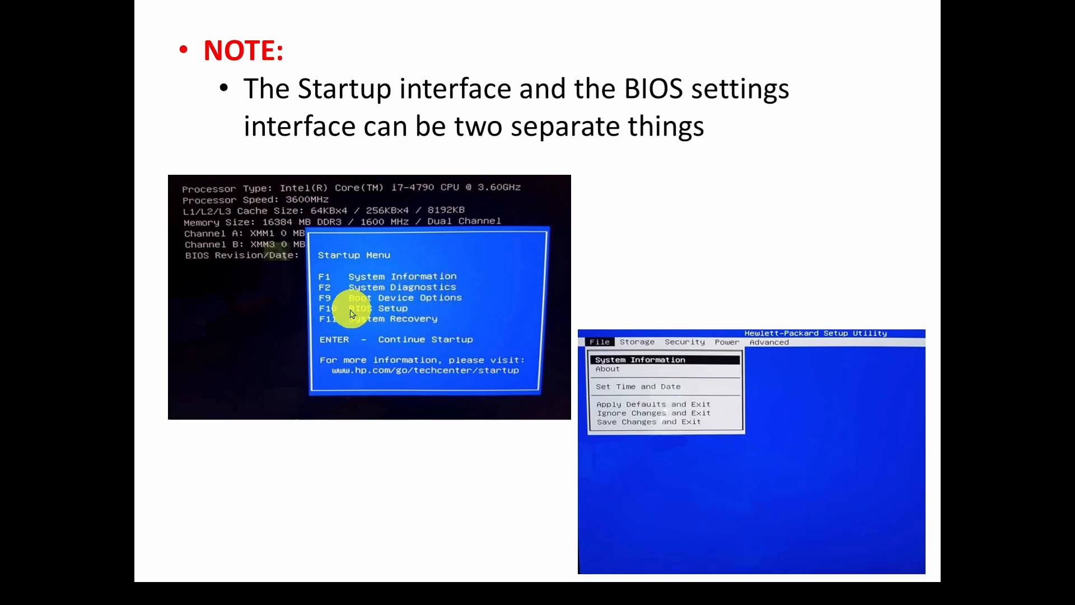
{"action": "mouse_move", "coordinate": [452, 345]}
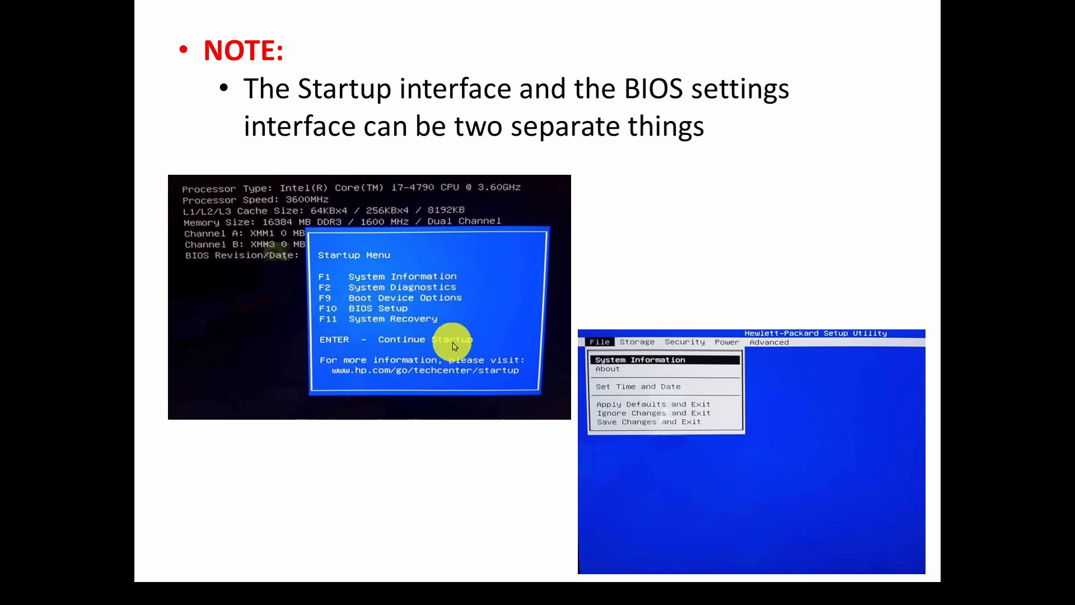
{"action": "mouse_move", "coordinate": [391, 315]}
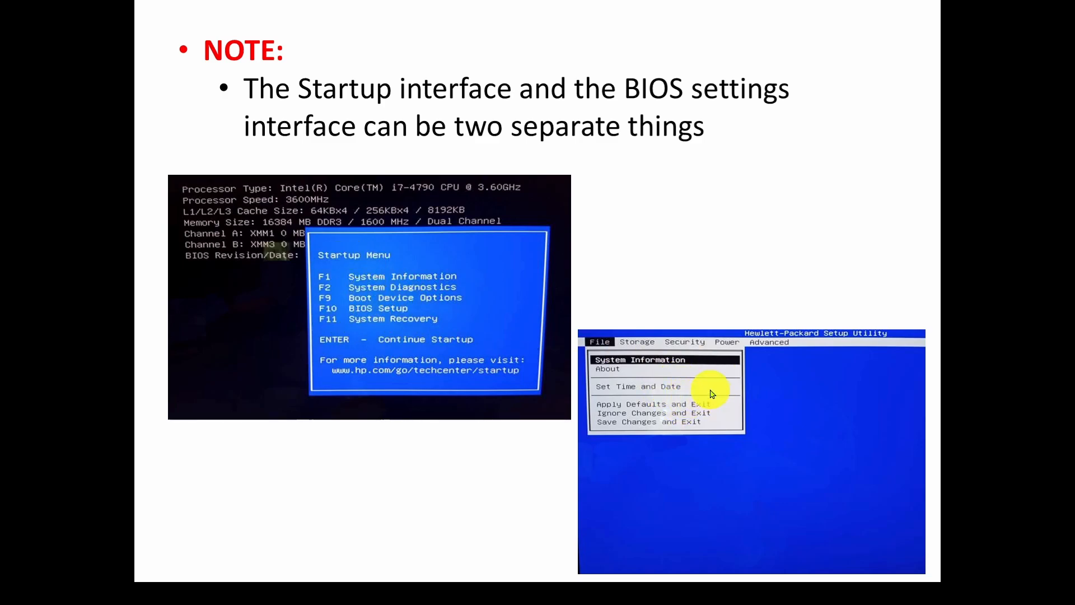
{"action": "mouse_move", "coordinate": [675, 389]}
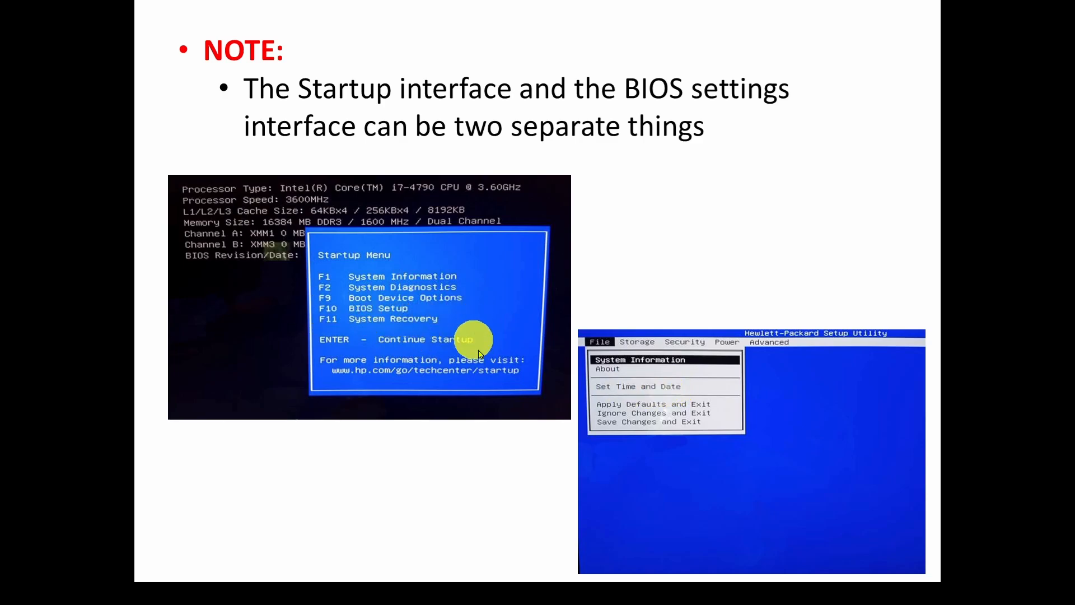
{"action": "mouse_move", "coordinate": [680, 384]}
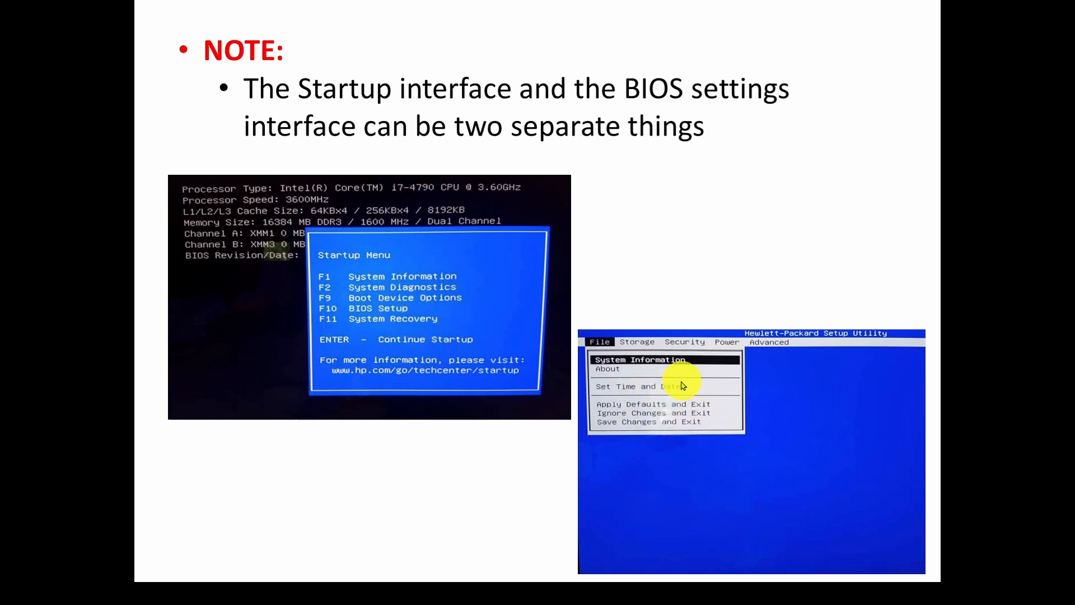
{"action": "mouse_move", "coordinate": [629, 409]}
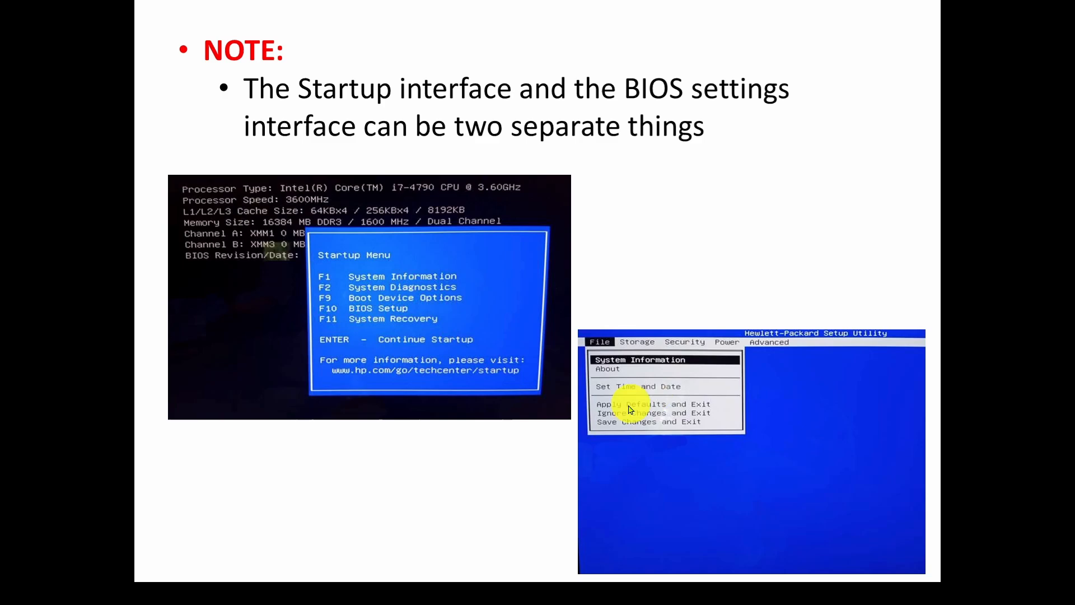
{"action": "mouse_move", "coordinate": [401, 280]}
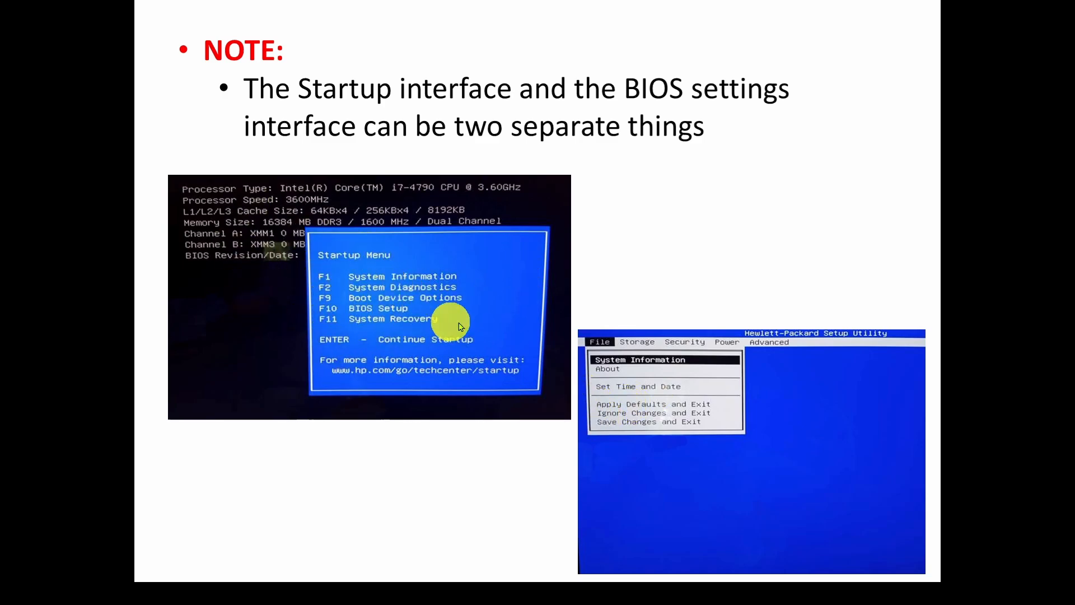
{"action": "mouse_move", "coordinate": [469, 312]}
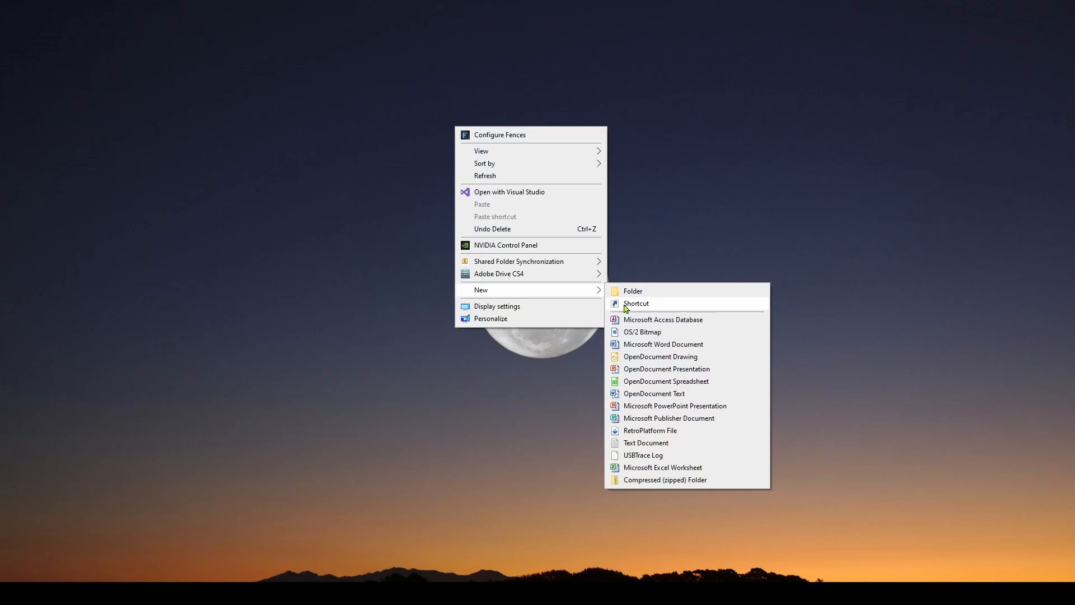
Create a new desktop shortcut targeting shutdown /r /fw /t 0.
{"action": "left_click", "coordinate": [636, 303]}
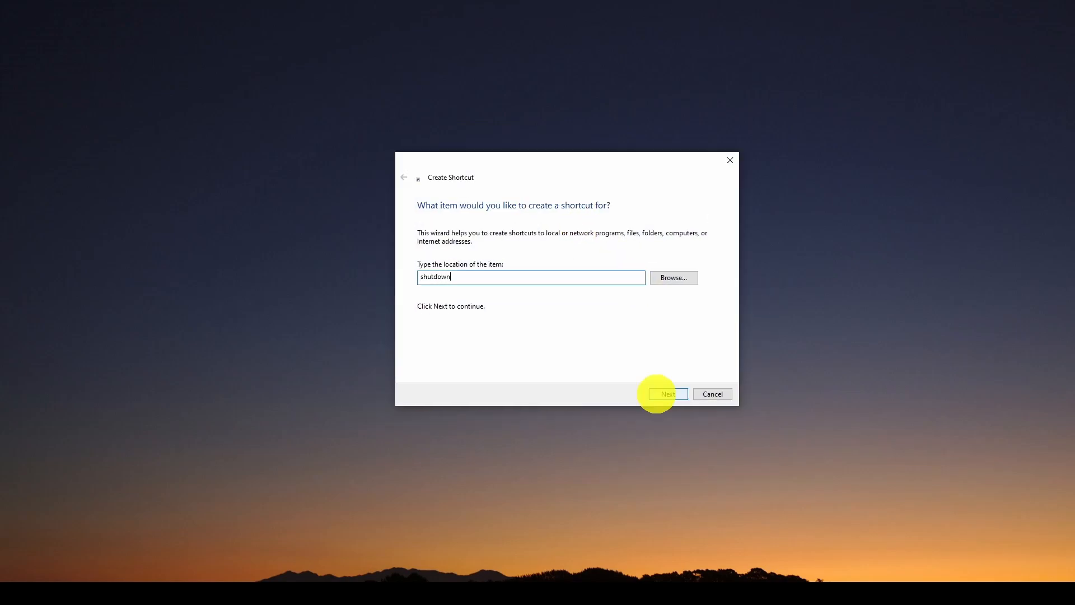
{"action": "type", "text": "/r /"}
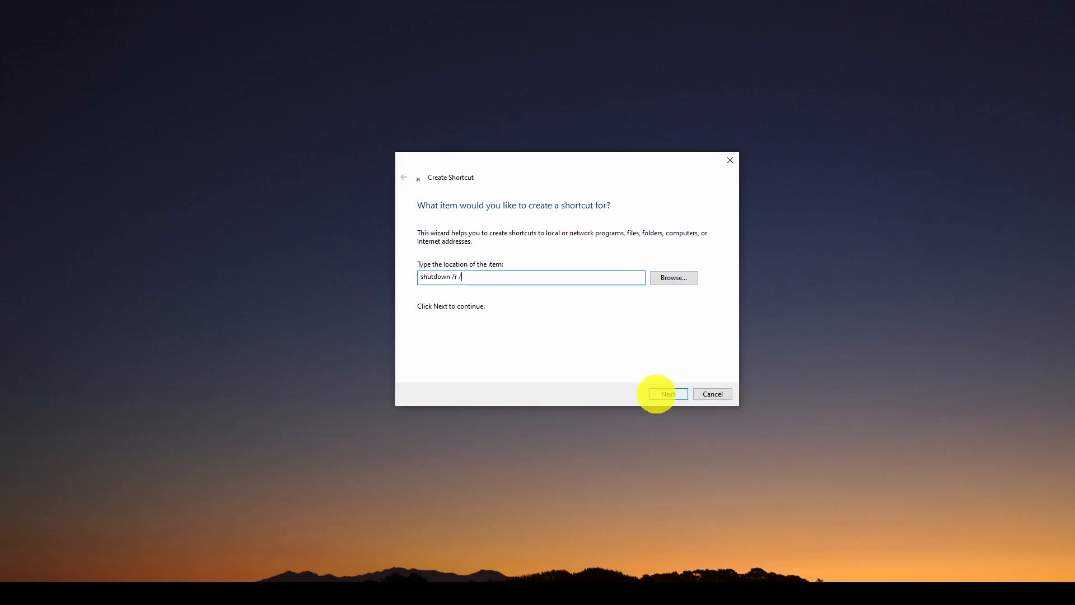
{"action": "type", "text": "fw"}
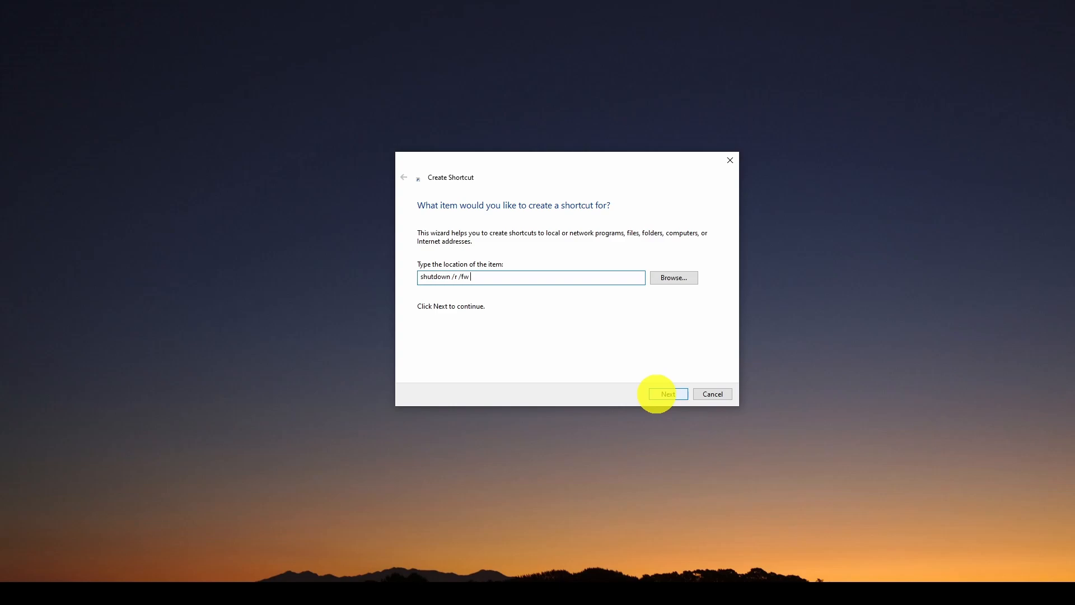
{"action": "type", "text": "/t 0"}
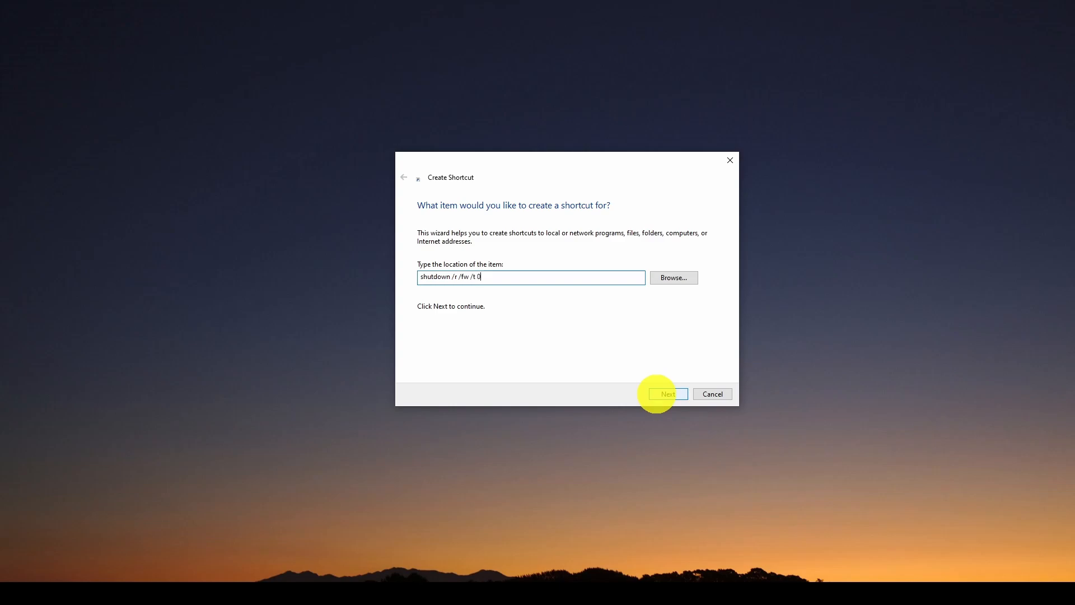
{"action": "left_click", "coordinate": [666, 394]}
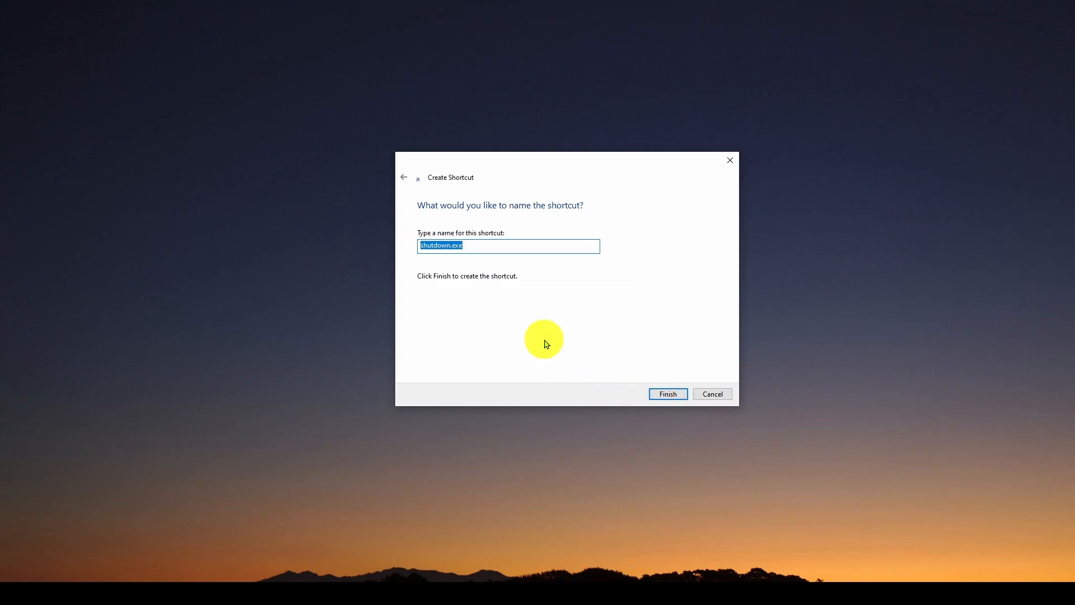
Name the shortcut RestarttoBIOS and finish creating it.
{"action": "type", "text": "RestarttoB"}
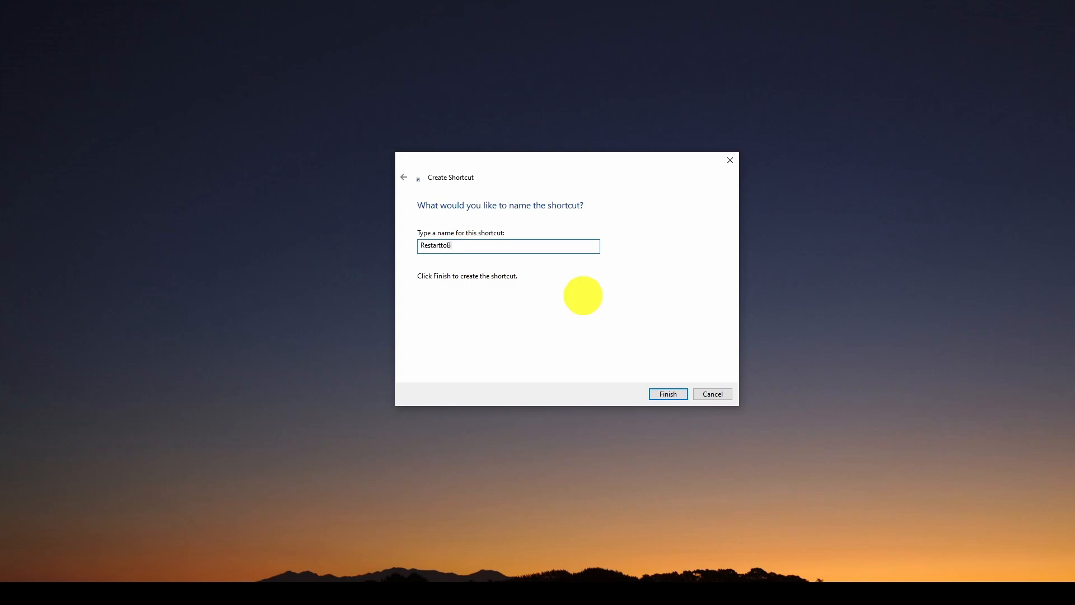
{"action": "left_click", "coordinate": [666, 393]}
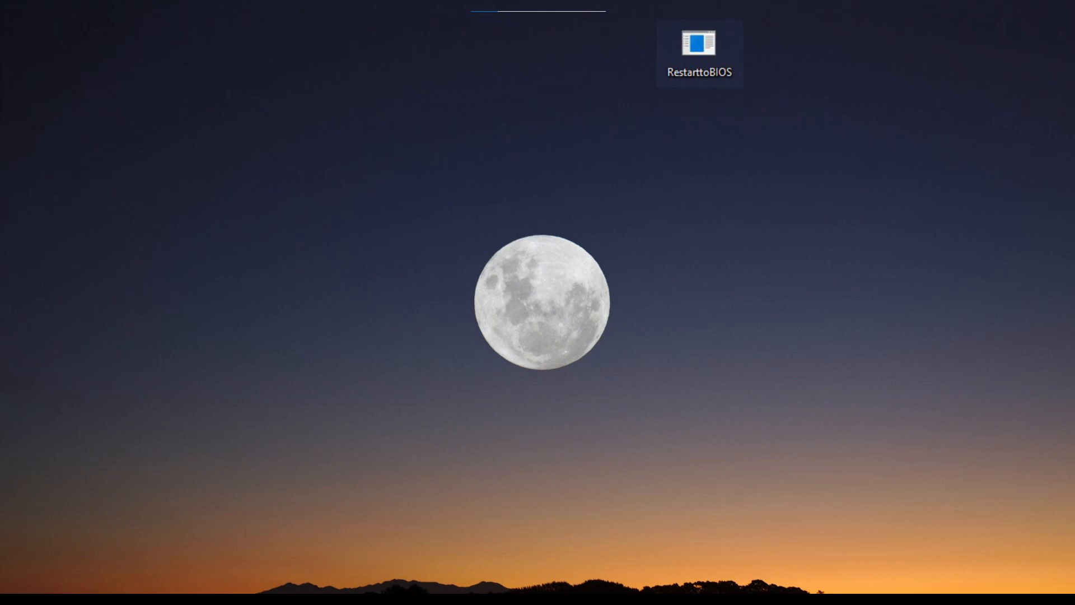
{"action": "double_click", "coordinate": [699, 42]}
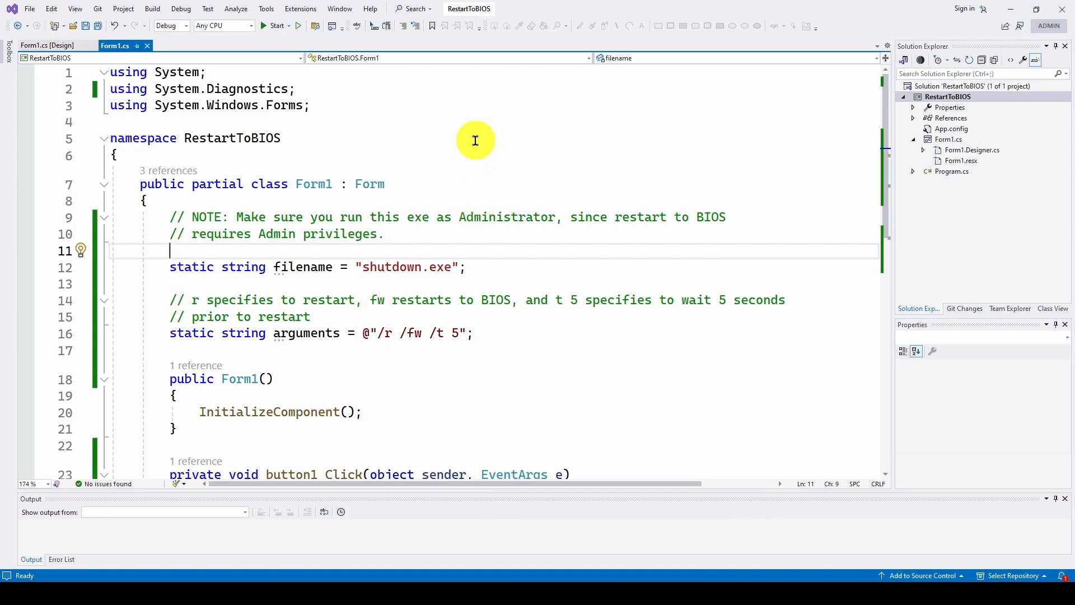
{"action": "mouse_move", "coordinate": [450, 154]}
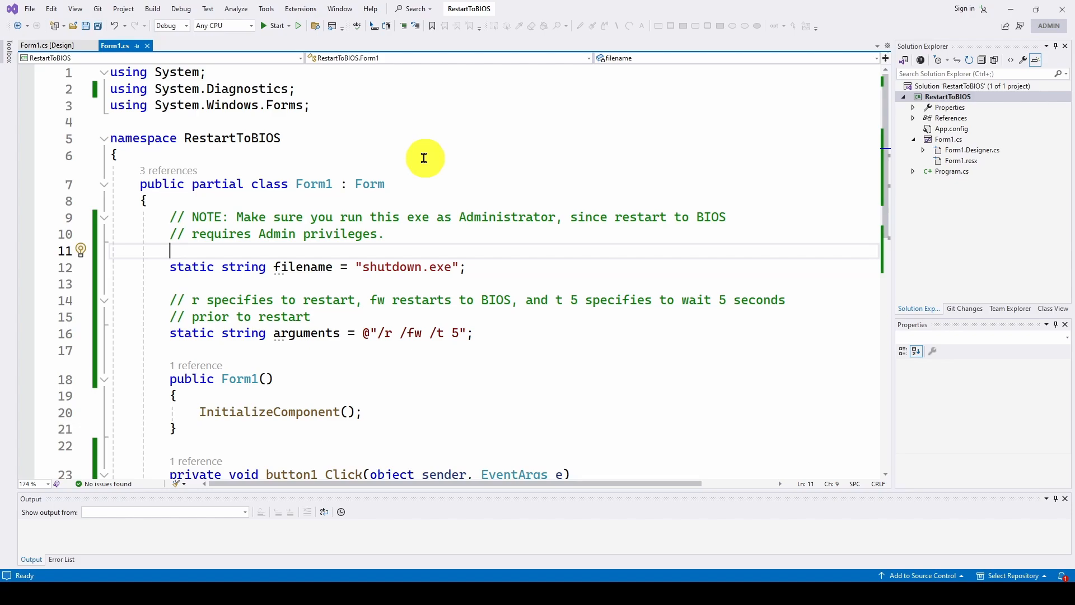
{"action": "mouse_move", "coordinate": [402, 164]}
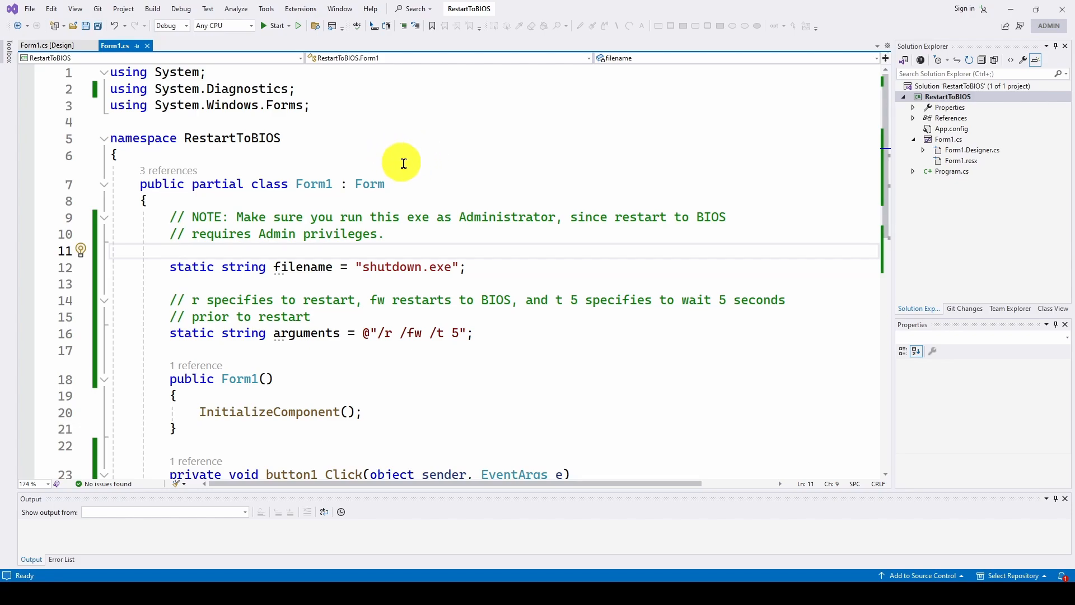
{"action": "mouse_move", "coordinate": [378, 140]}
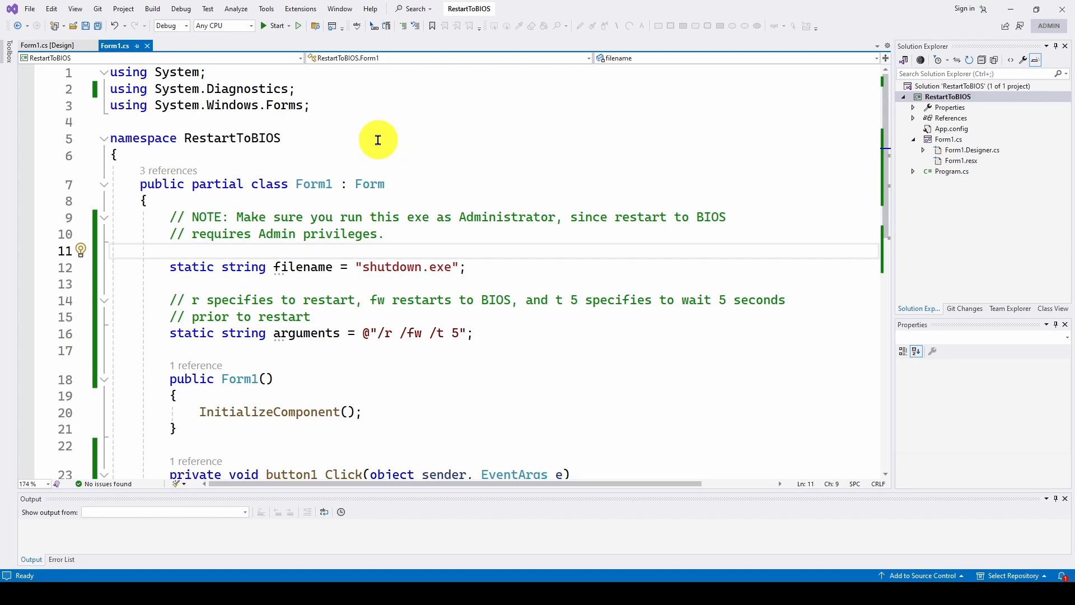
{"action": "mouse_move", "coordinate": [398, 145]}
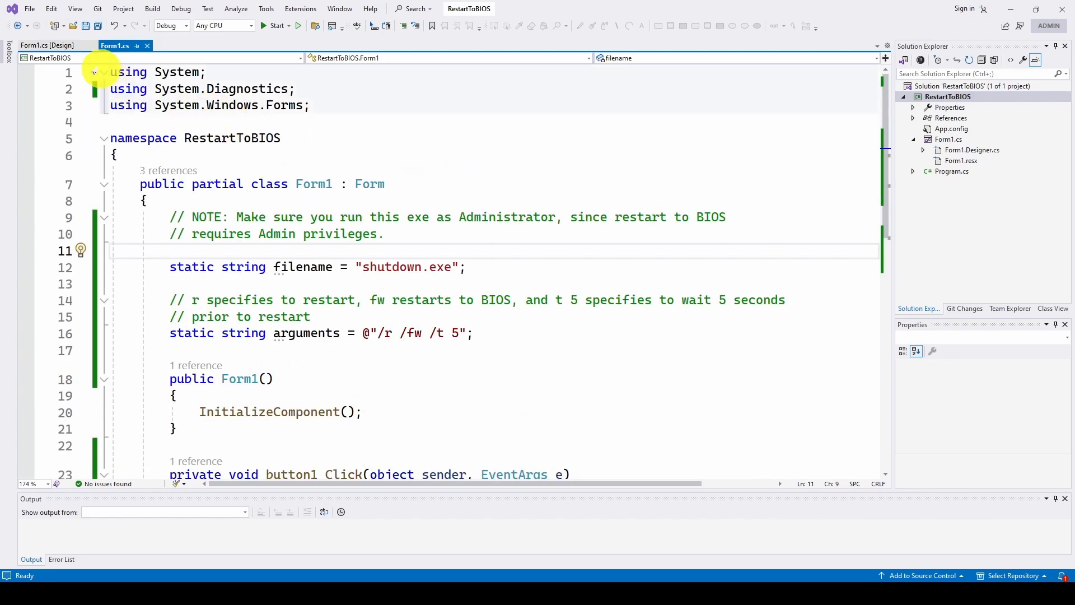
View the form's Restart to BIOS button in the designer, then return to Form1.cs code.
{"action": "left_click", "coordinate": [47, 45]}
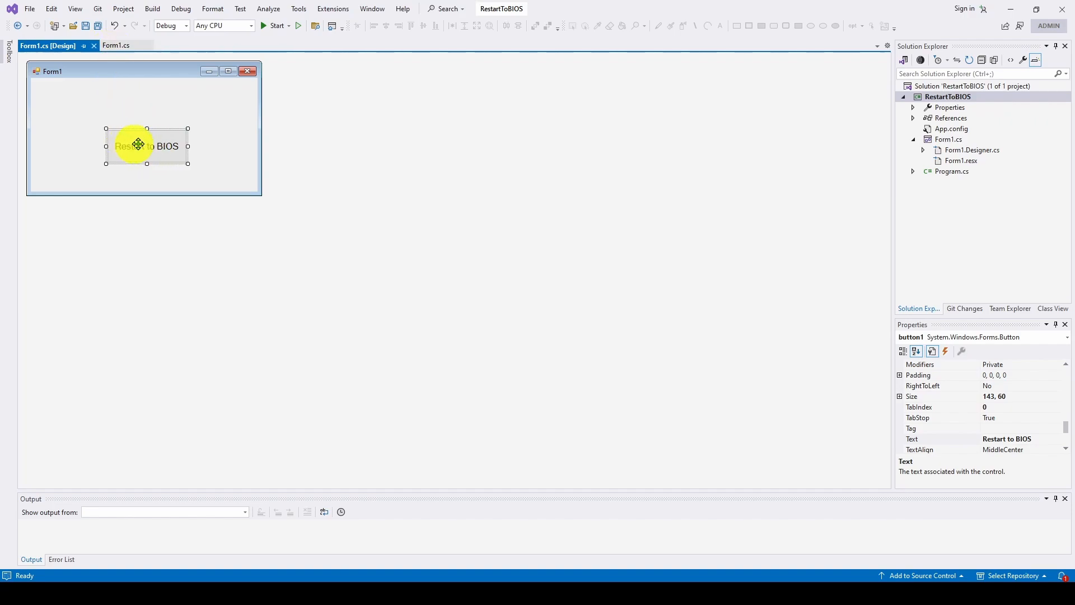
{"action": "mouse_move", "coordinate": [146, 124]}
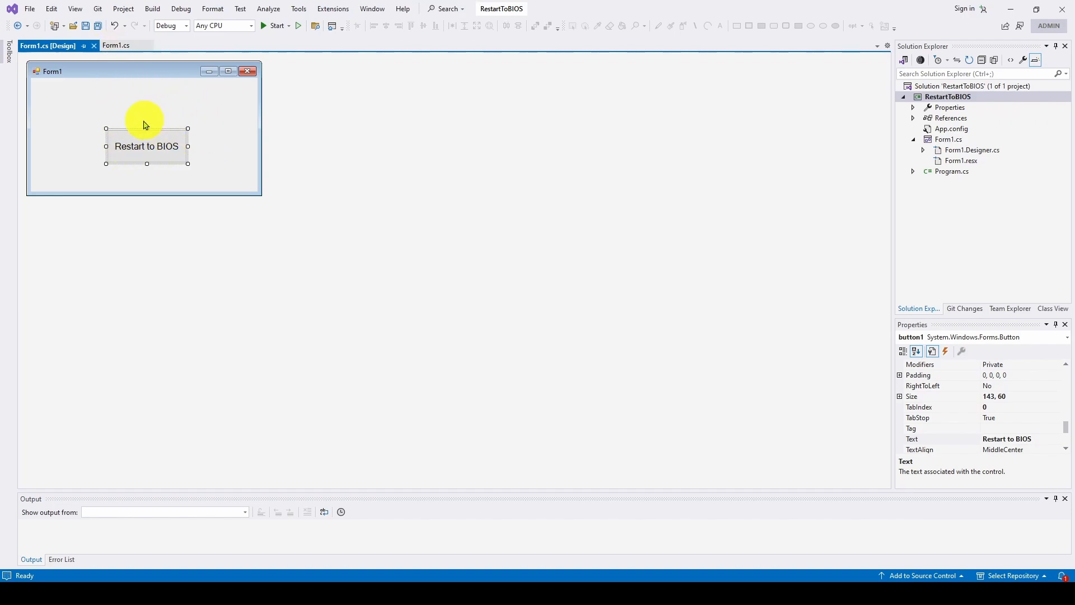
{"action": "left_click", "coordinate": [117, 45]}
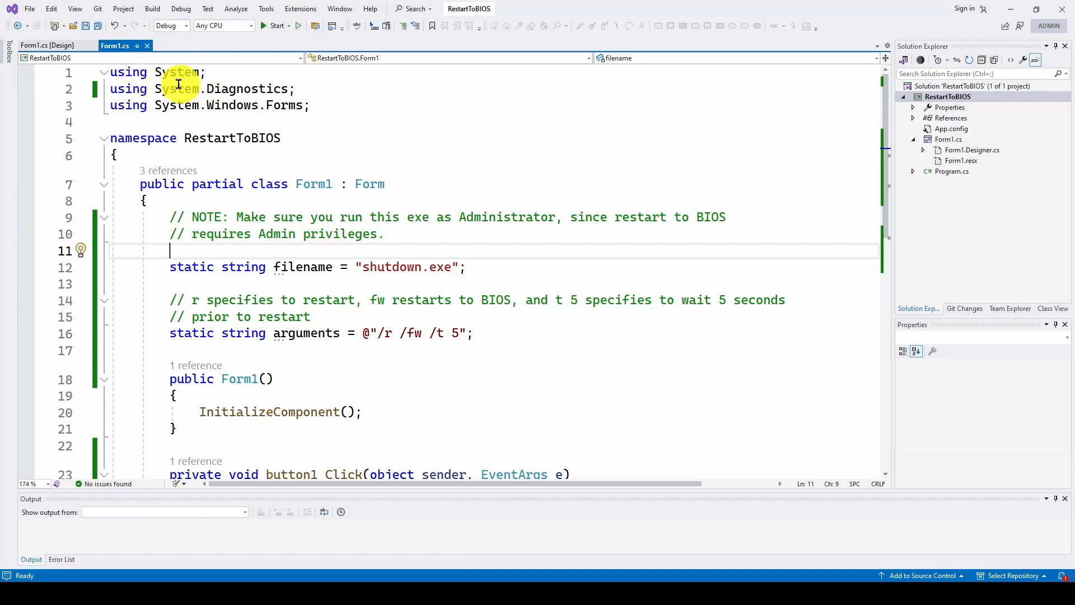
{"action": "mouse_move", "coordinate": [357, 89]}
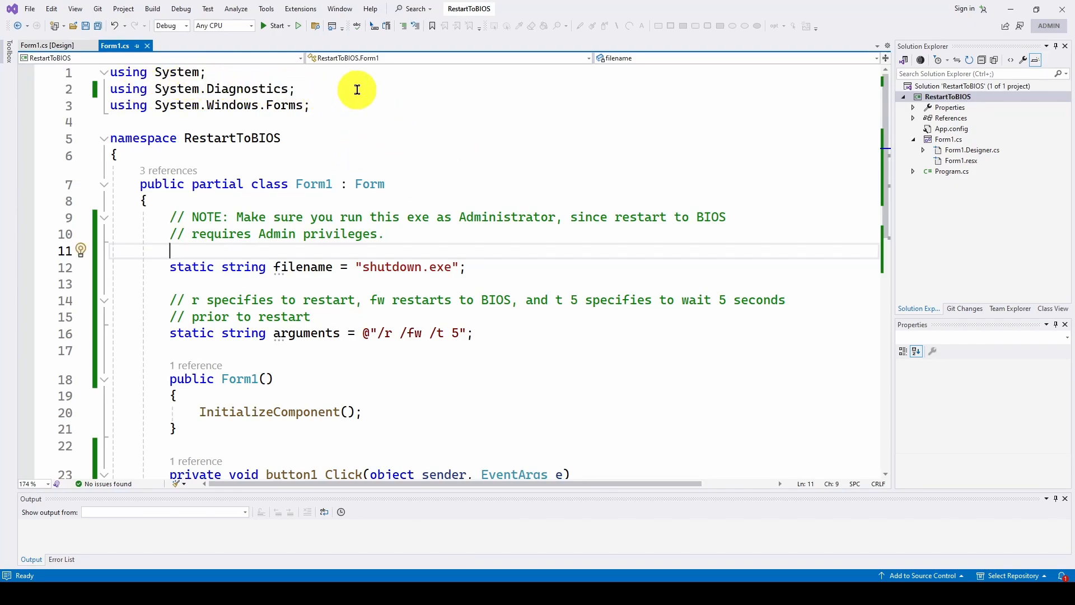
{"action": "mouse_move", "coordinate": [362, 92]}
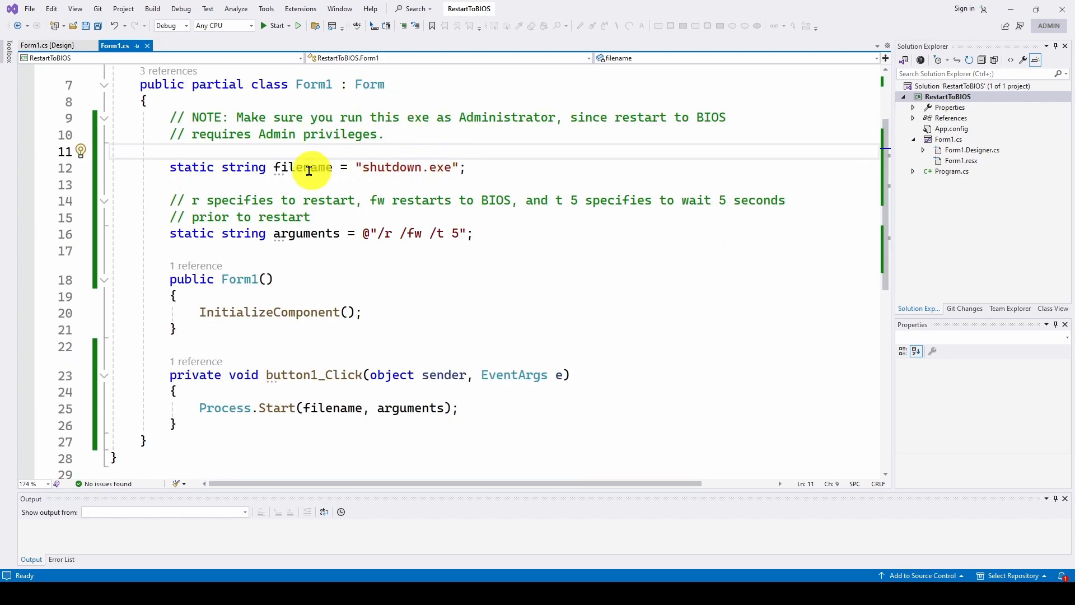
{"action": "mouse_move", "coordinate": [301, 167]}
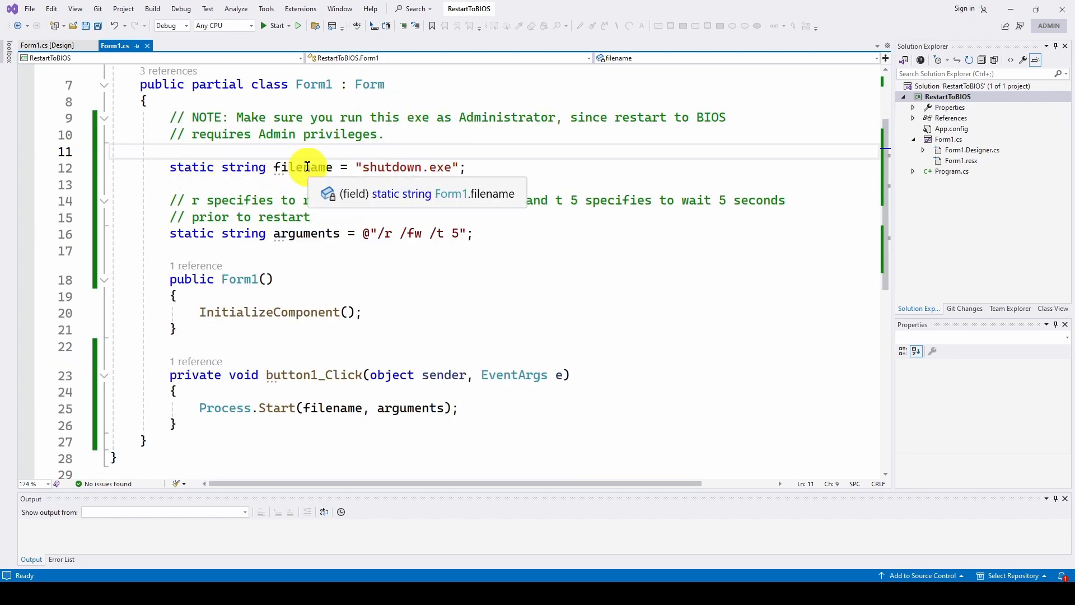
{"action": "mouse_move", "coordinate": [446, 167]}
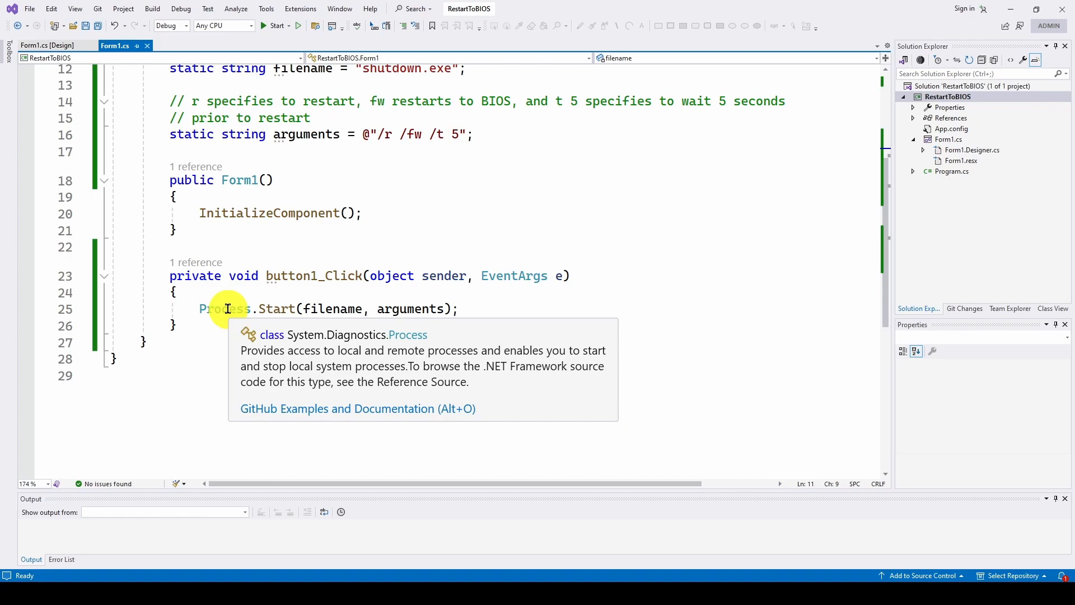
{"action": "mouse_move", "coordinate": [432, 210]}
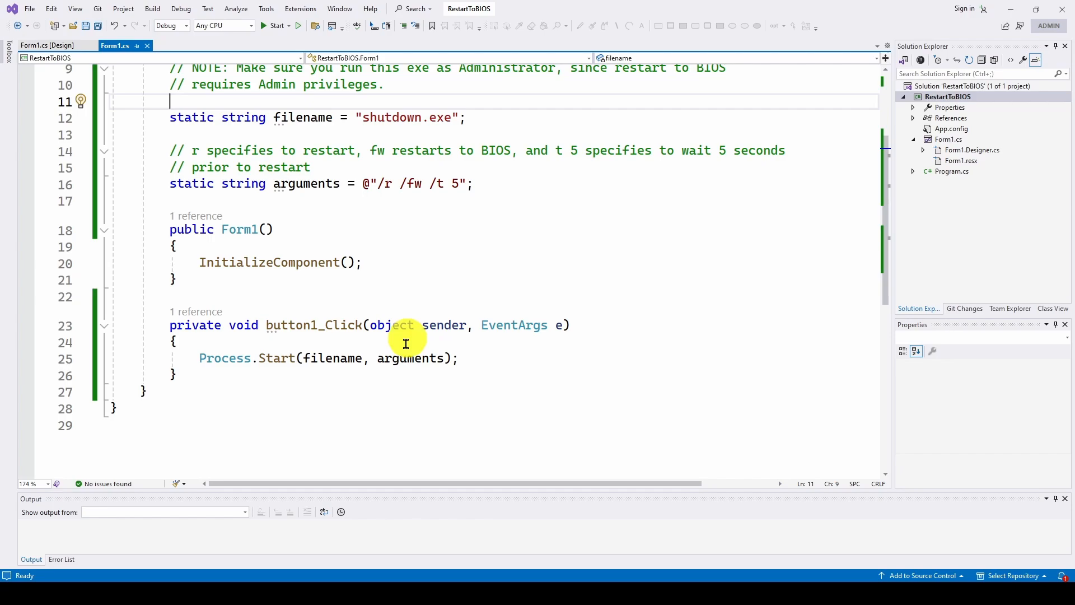
{"action": "mouse_move", "coordinate": [285, 325]}
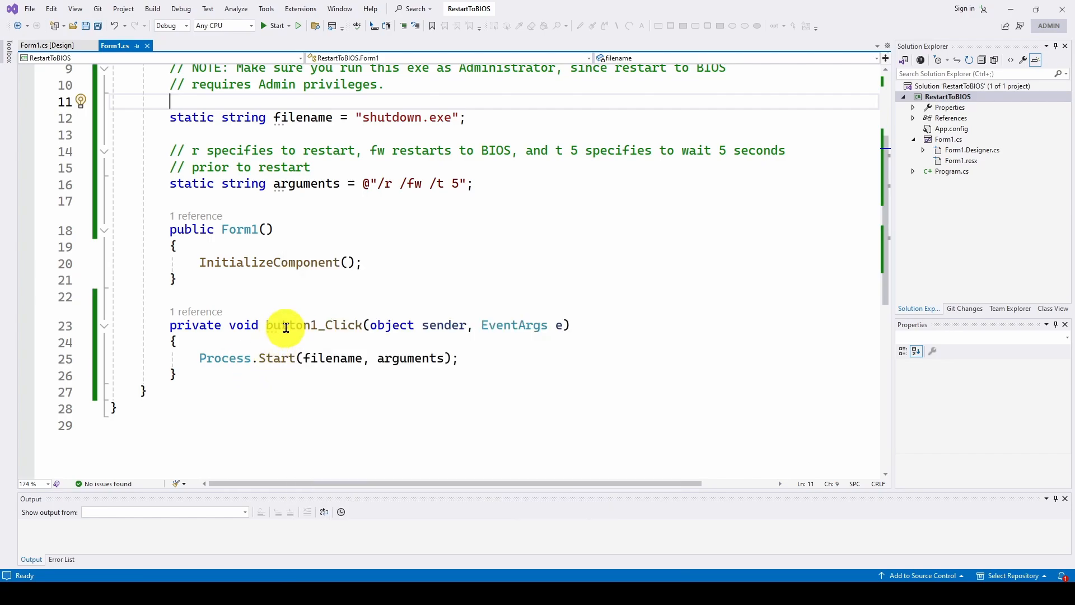
{"action": "mouse_move", "coordinate": [365, 236]}
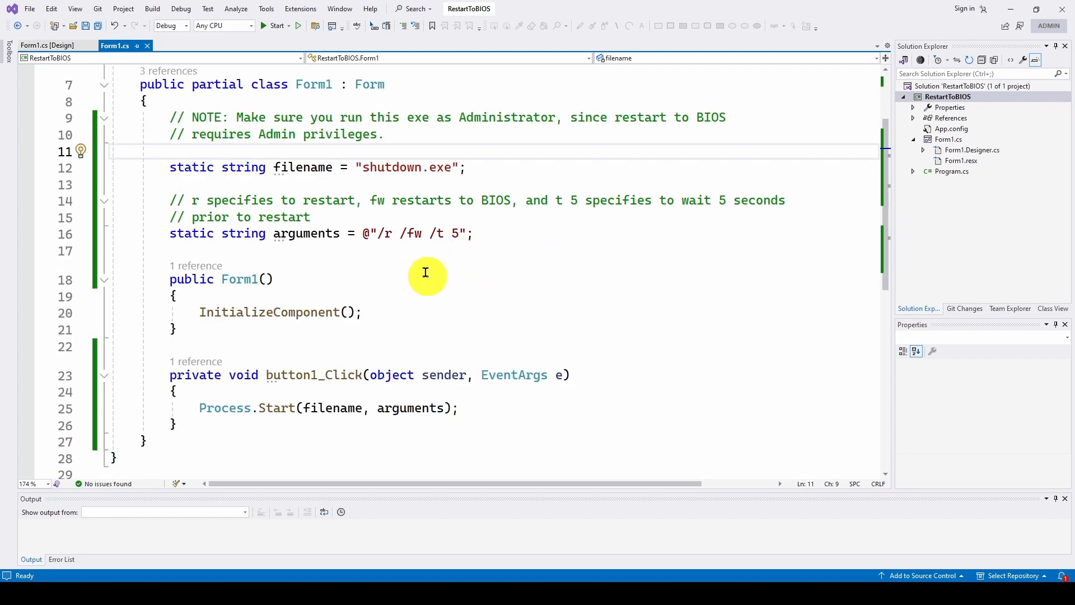
{"action": "mouse_move", "coordinate": [224, 408]}
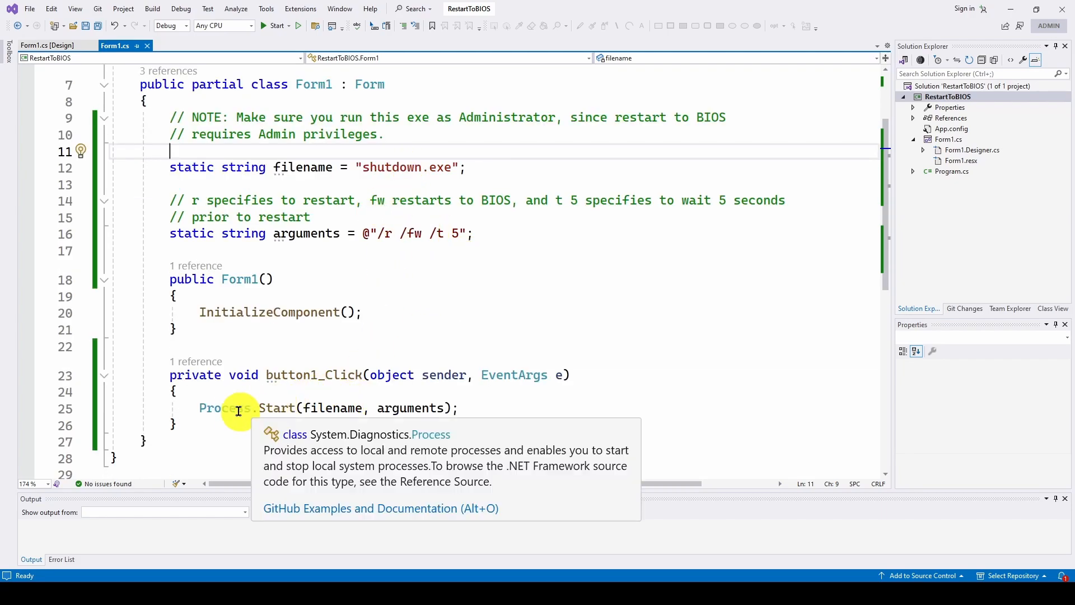
{"action": "mouse_move", "coordinate": [400, 286]}
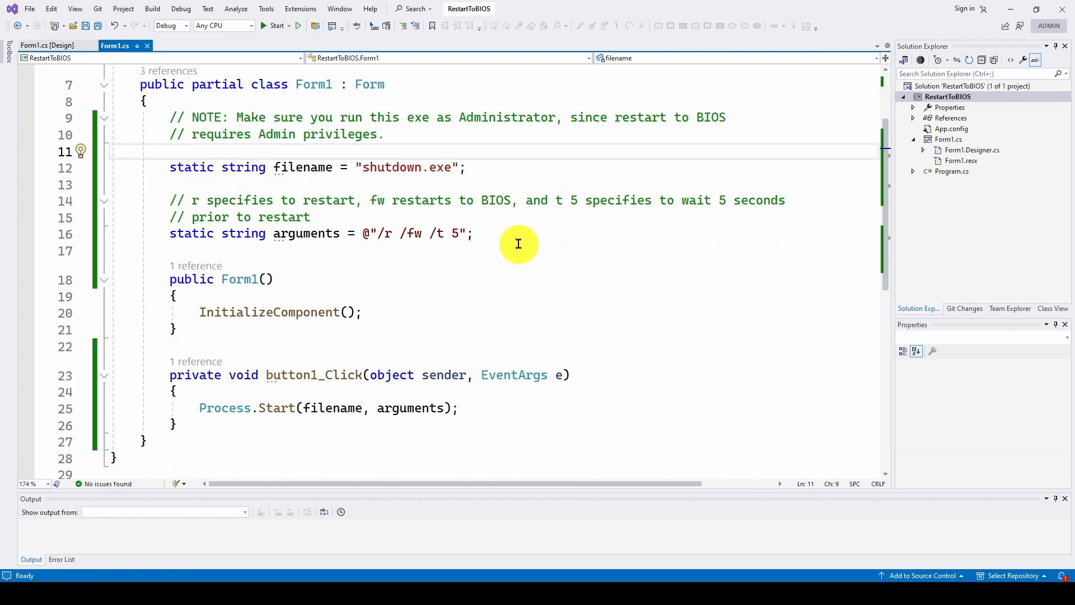
{"action": "mouse_move", "coordinate": [494, 250]}
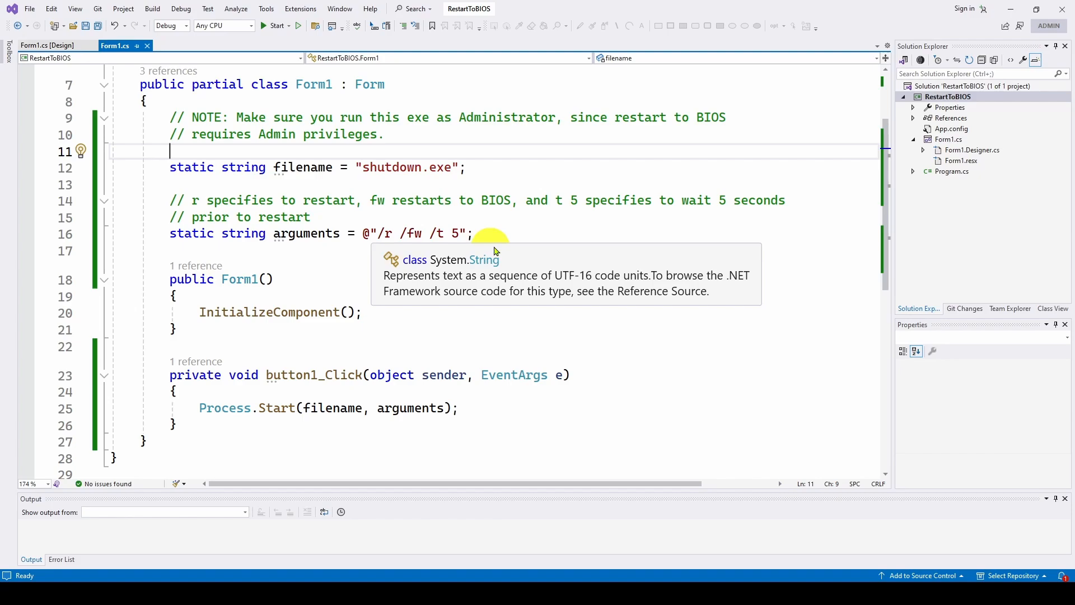
{"action": "mouse_move", "coordinate": [529, 251]}
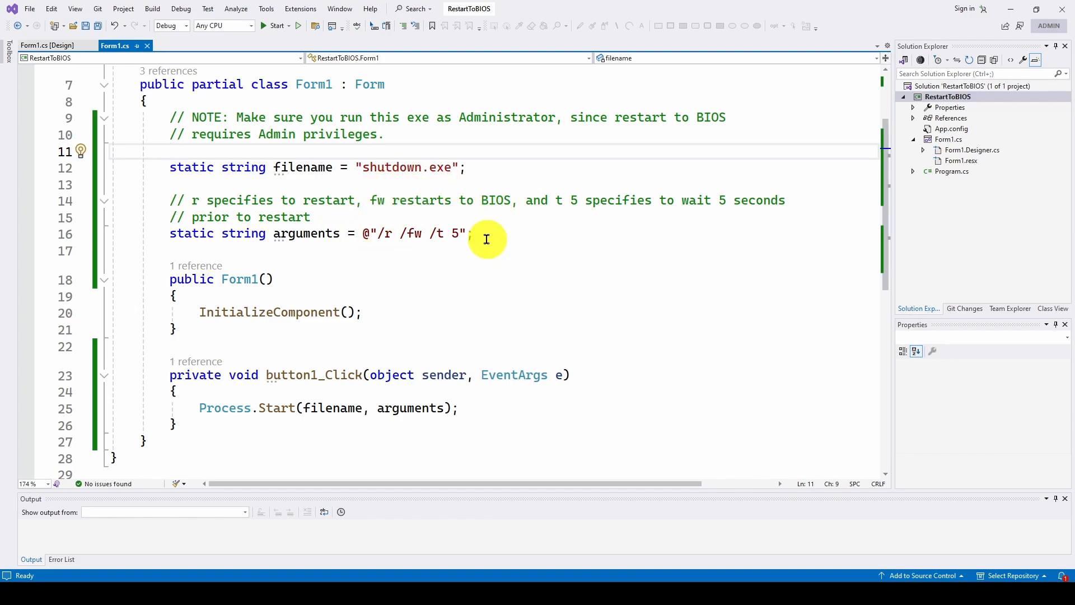
{"action": "mouse_move", "coordinate": [481, 241]}
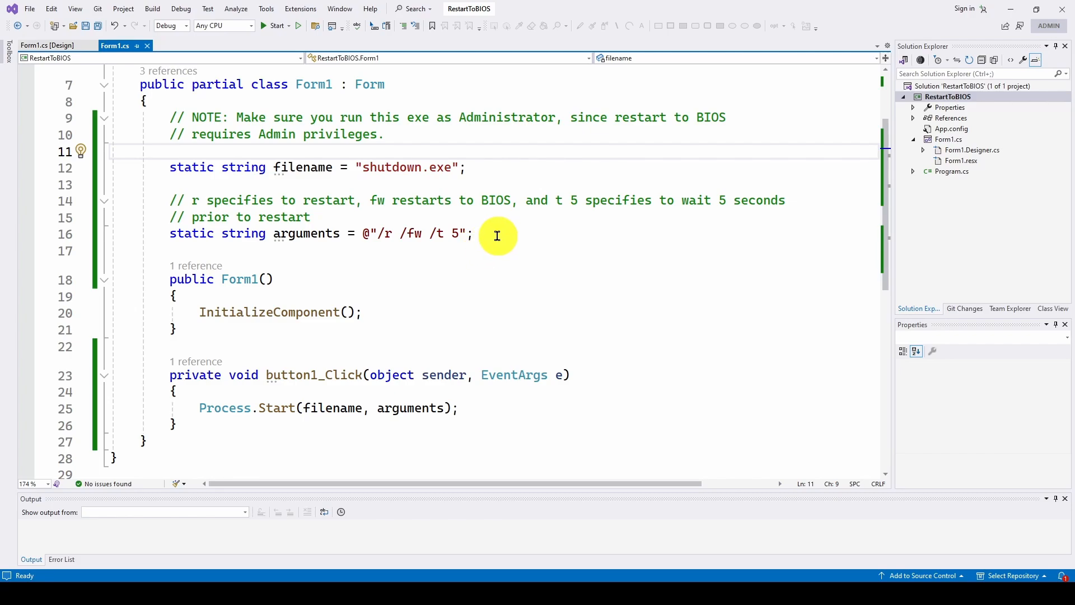
{"action": "mouse_move", "coordinate": [452, 233]}
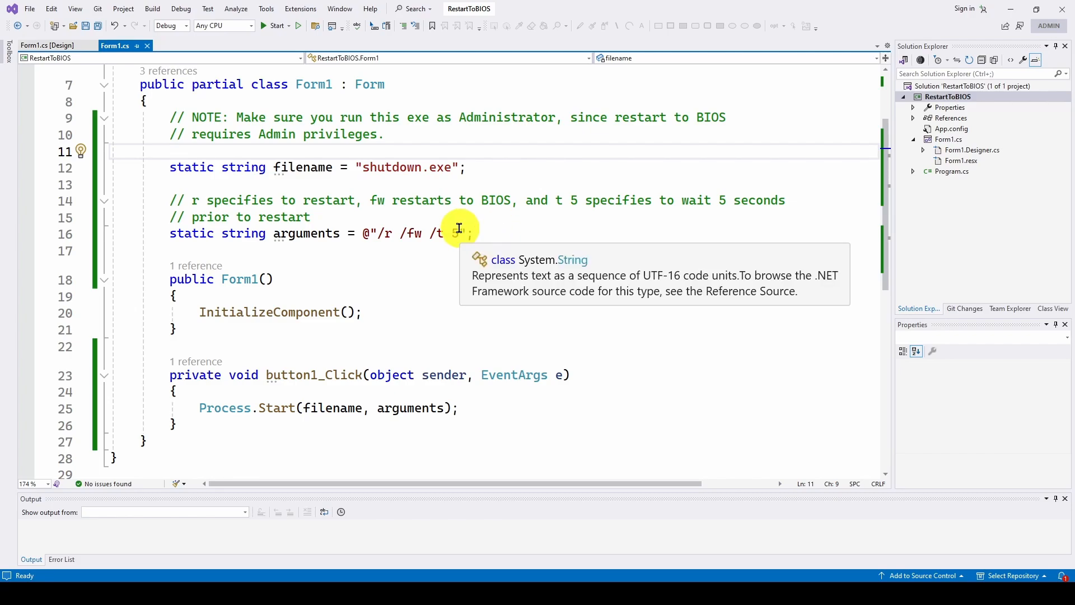
{"action": "mouse_move", "coordinate": [450, 285]}
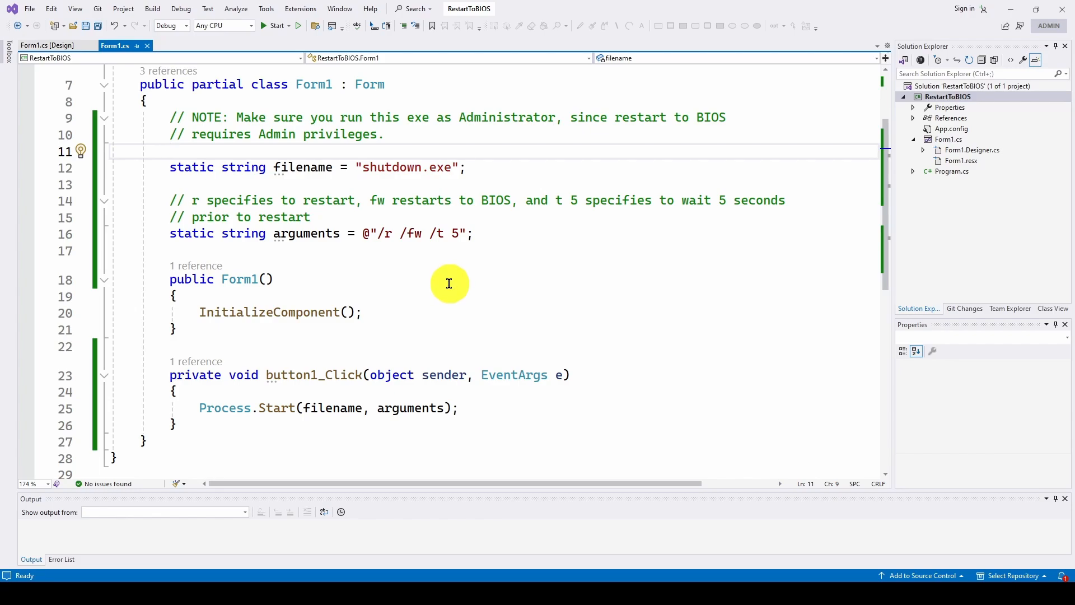
{"action": "mouse_move", "coordinate": [360, 321]}
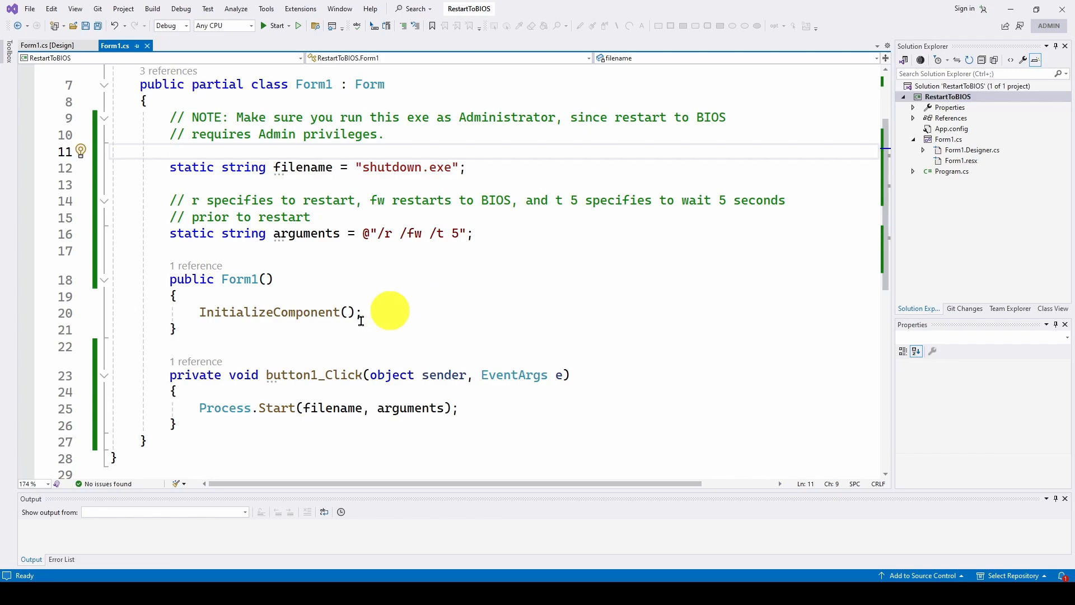